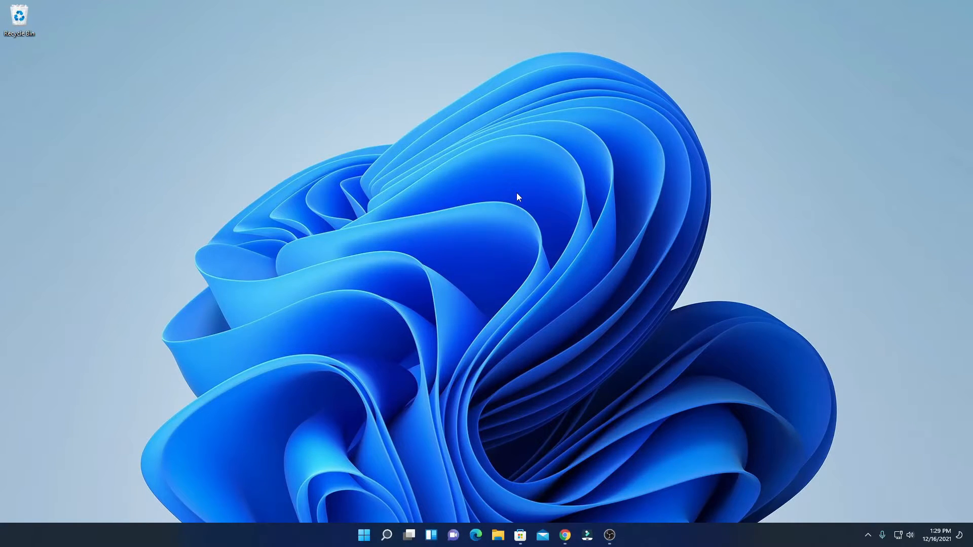
# - Launch Microsoft Store from the taskbar to search for HEVC video extension
pyautogui.click(520, 535)
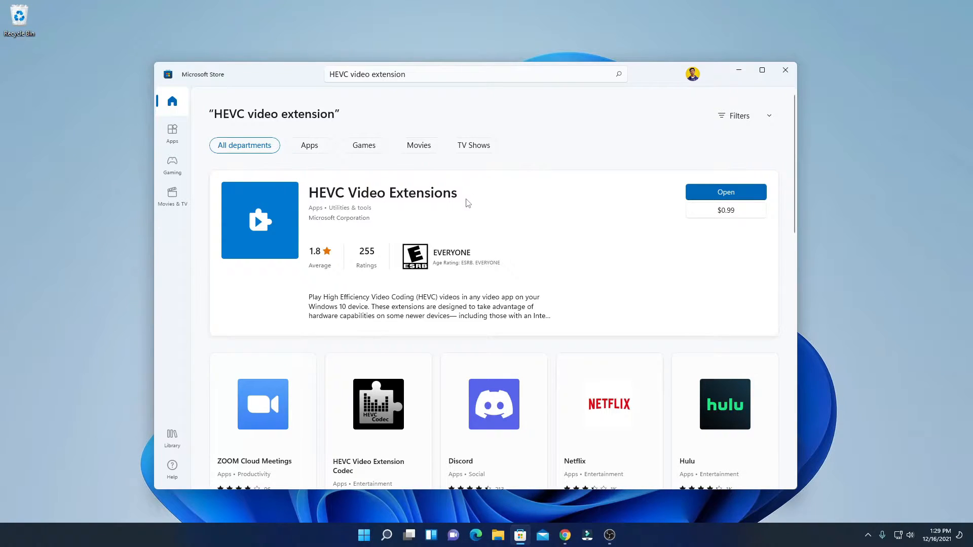
pyautogui.moveTo(489, 202)
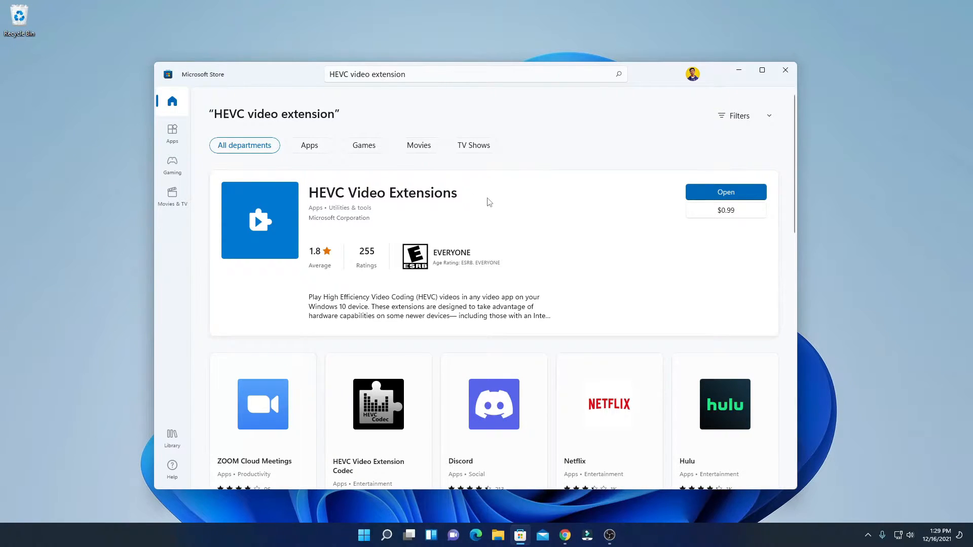
pyautogui.moveTo(538, 275)
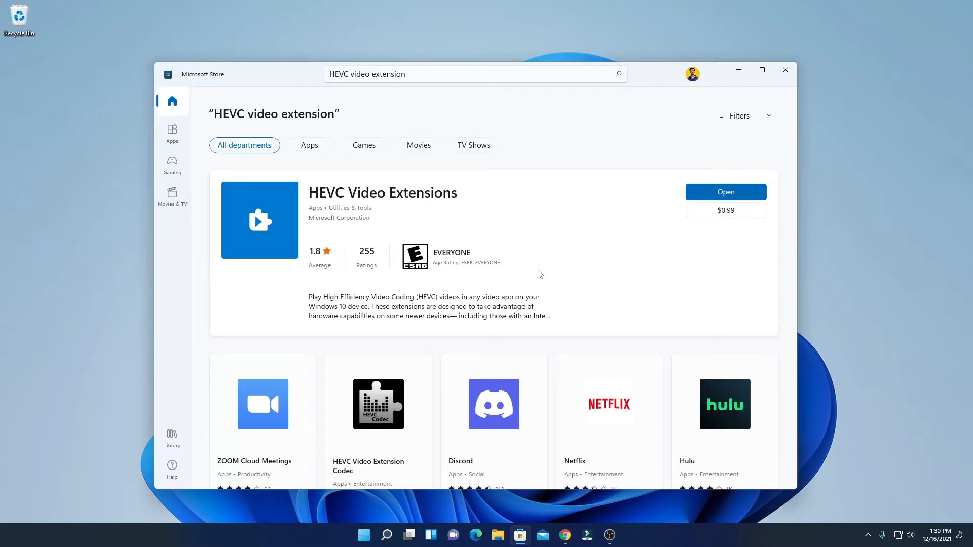
pyautogui.moveTo(393, 204)
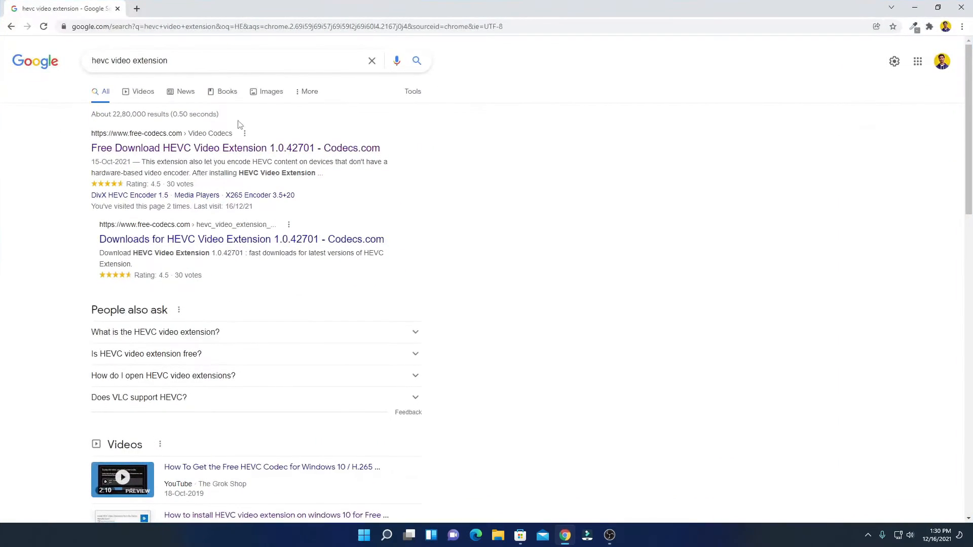
# - Follow the 'Free Download HEVC Video Extension 1.0.42701 - Codecs.com' result from the Google search
pyautogui.tripleClick(129, 60)
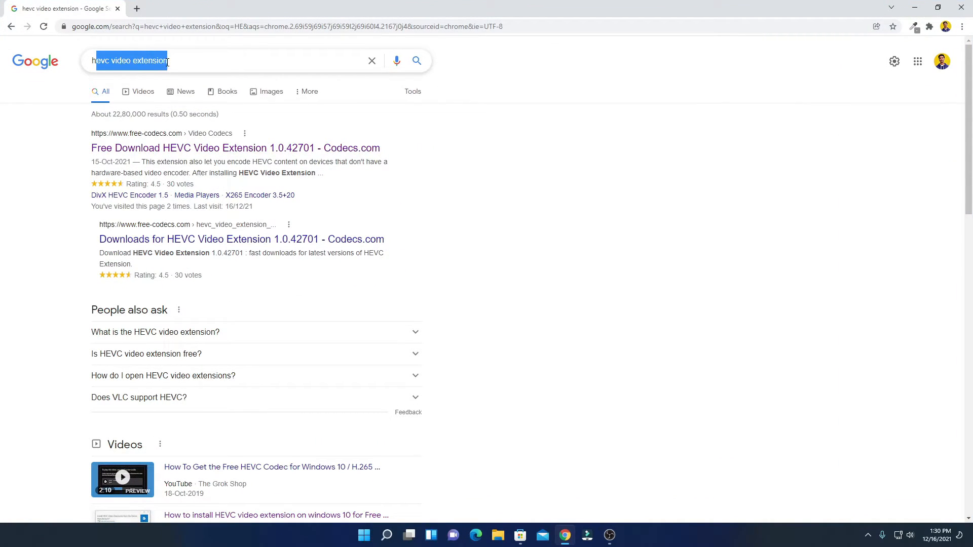
pyautogui.click(536, 232)
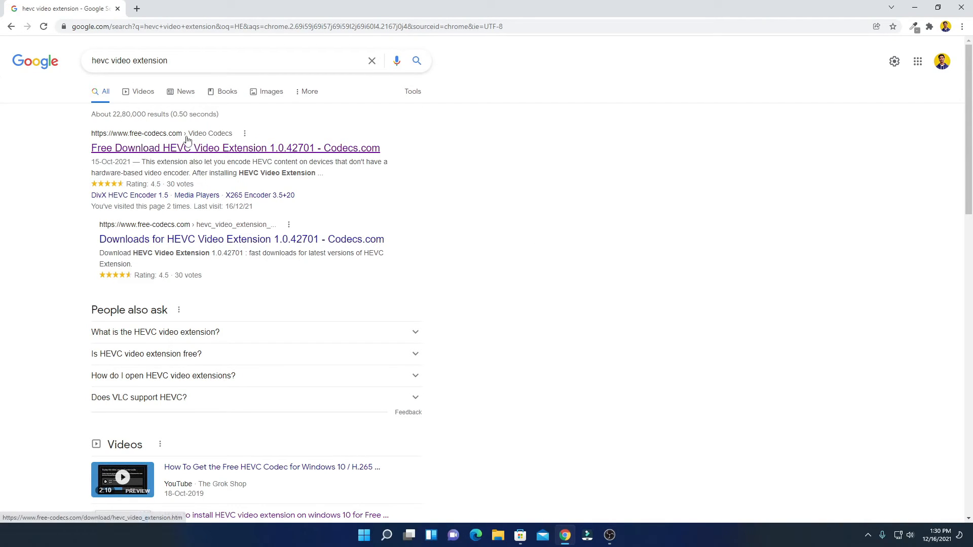
pyautogui.click(234, 148)
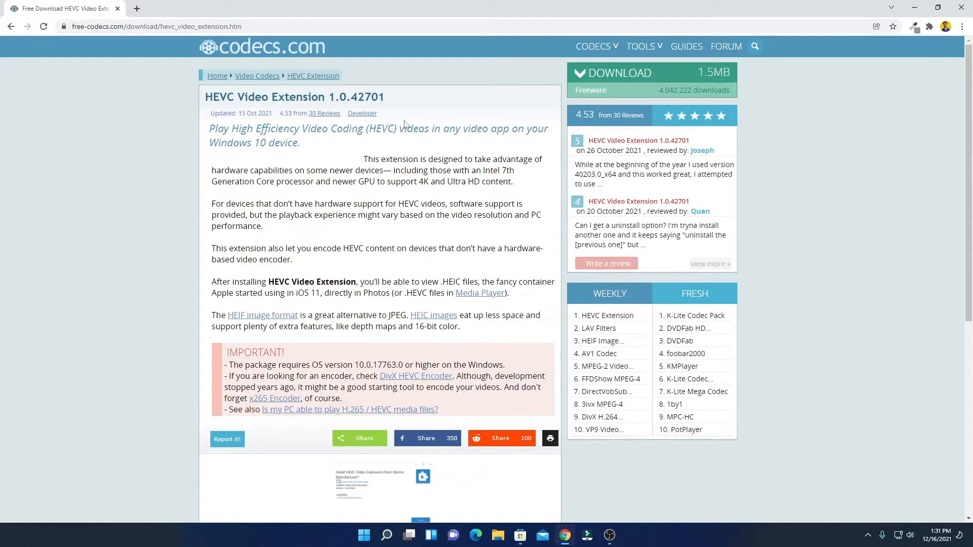
pyautogui.moveTo(640, 73)
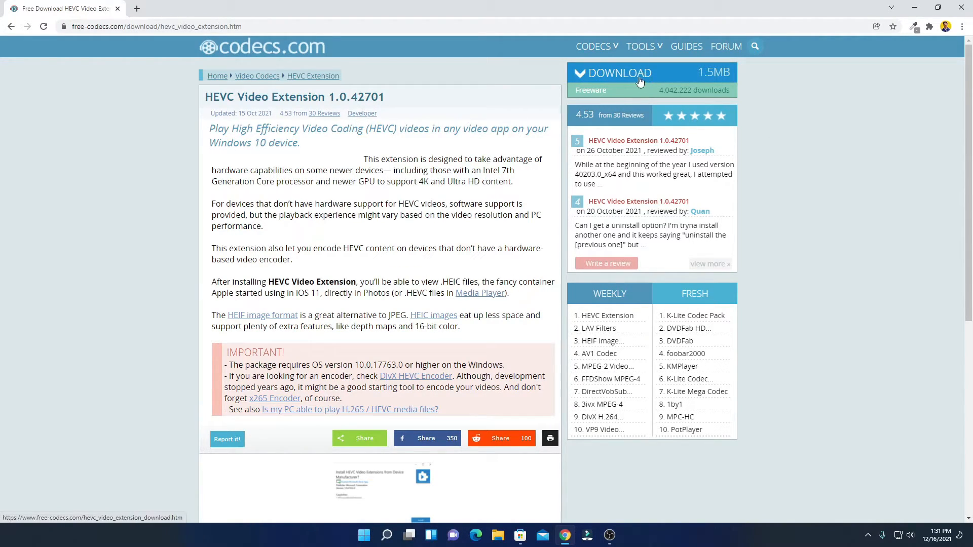
# - Download the HEVC Video Extension 1.0.43421 package via the EU main link and open the downloaded file
pyautogui.click(639, 73)
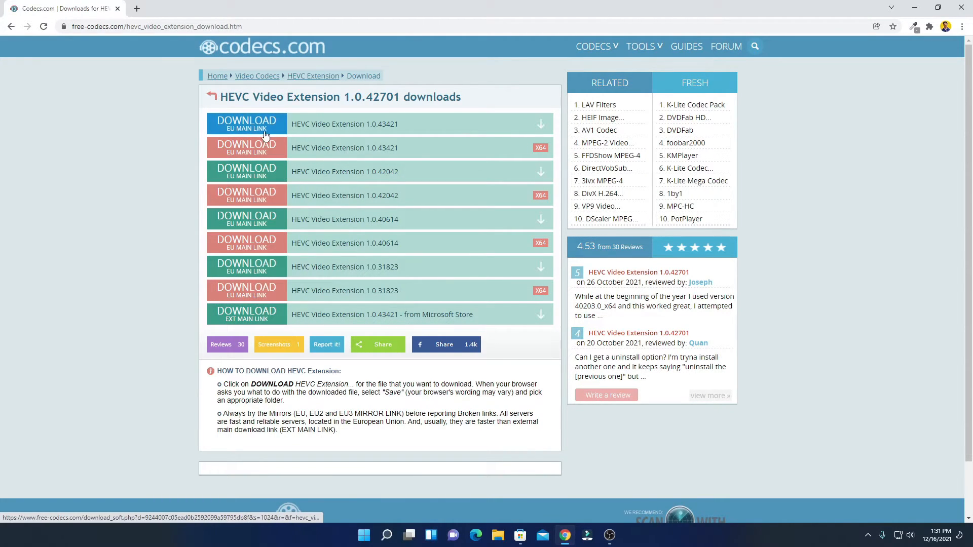
pyautogui.click(245, 124)
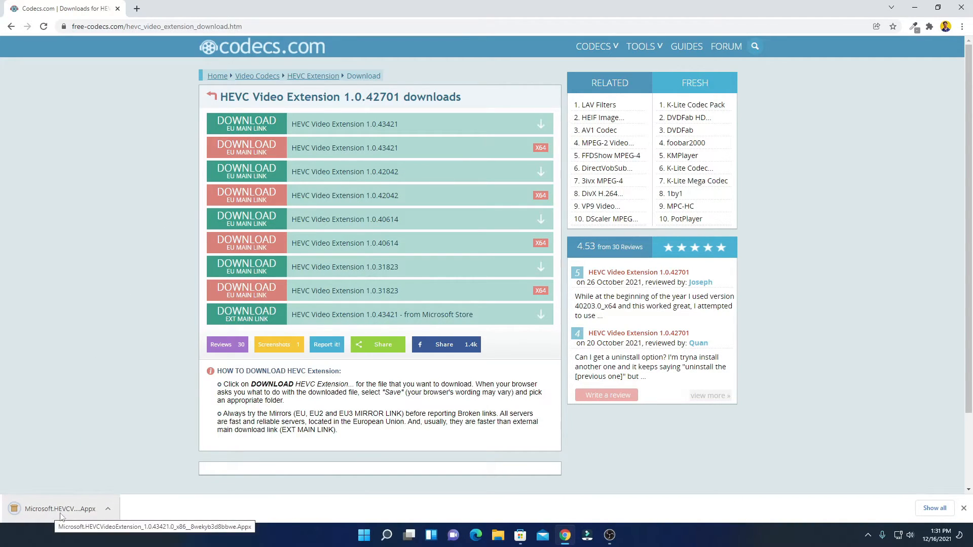
pyautogui.click(106, 507)
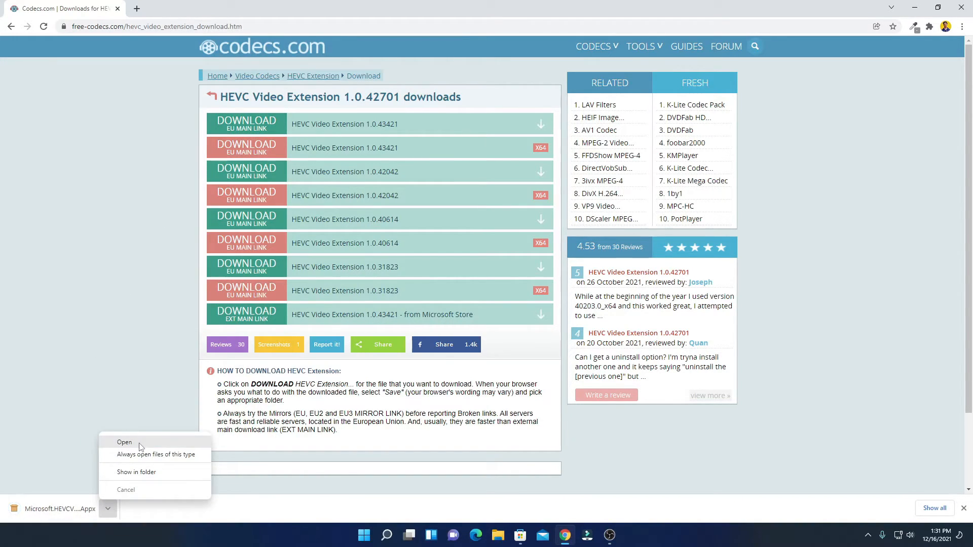
pyautogui.click(123, 442)
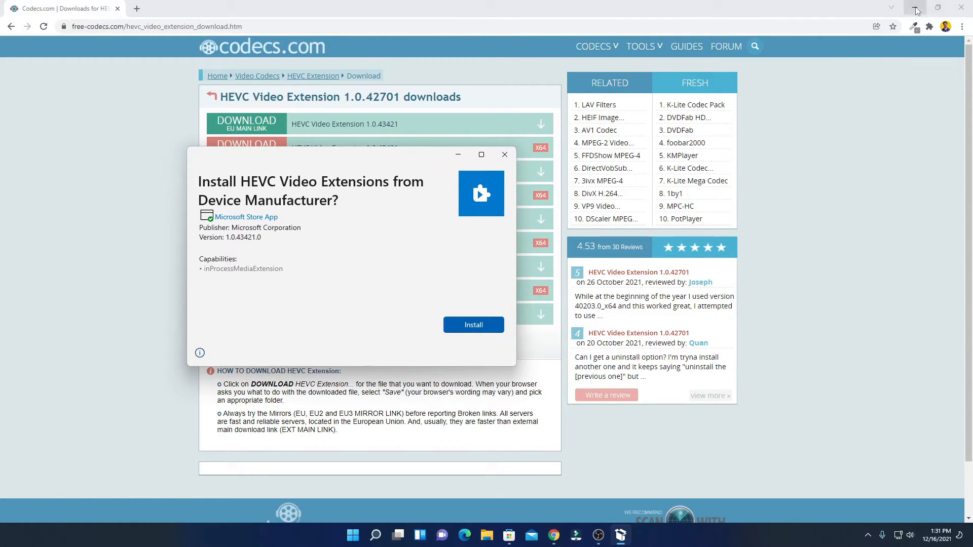
# - Minimize Chrome and start installing HEVC Video Extensions from the App Installer dialog
pyautogui.click(914, 7)
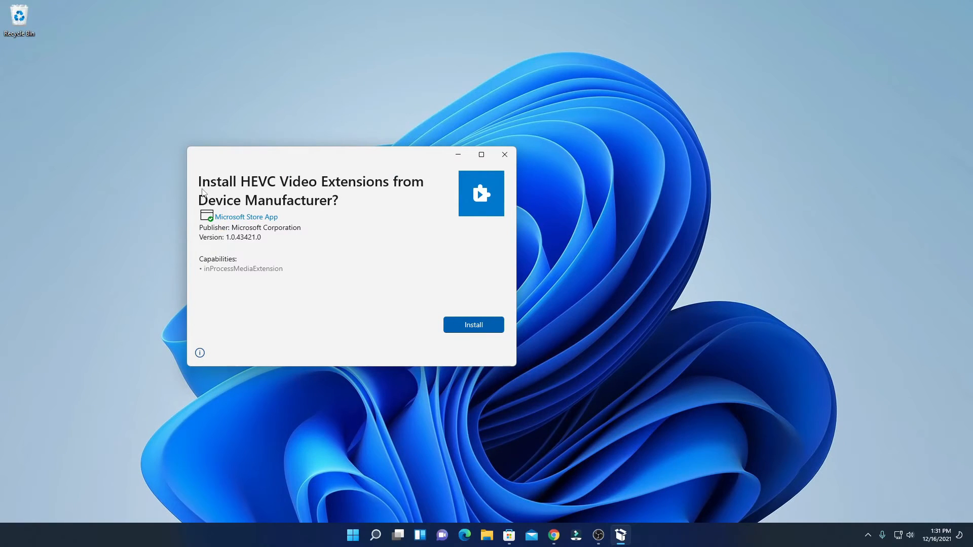
pyautogui.moveTo(283, 187)
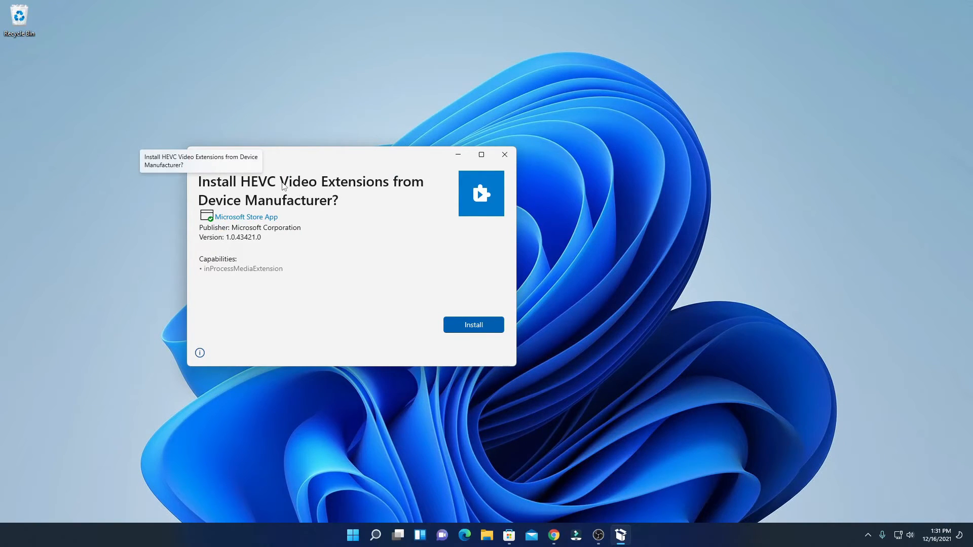
pyautogui.moveTo(313, 213)
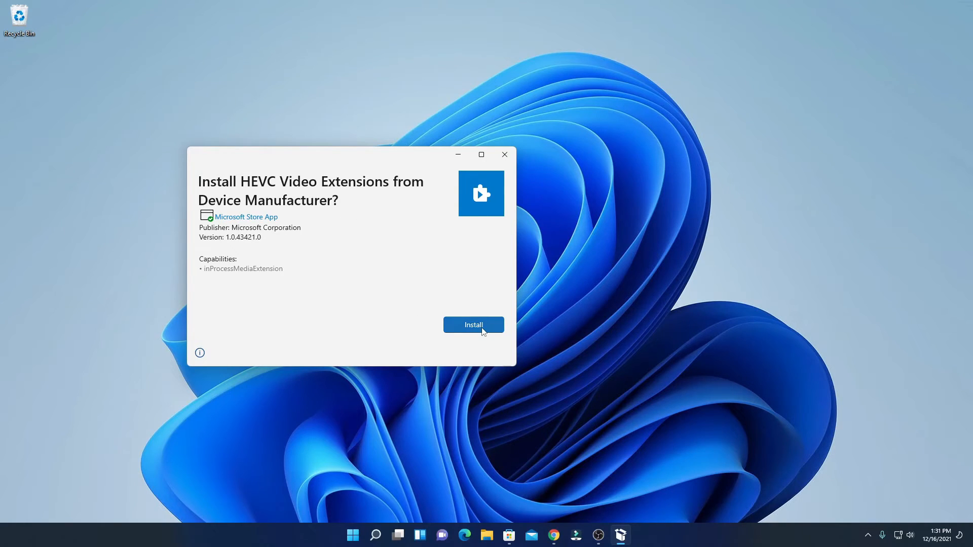
pyautogui.click(474, 324)
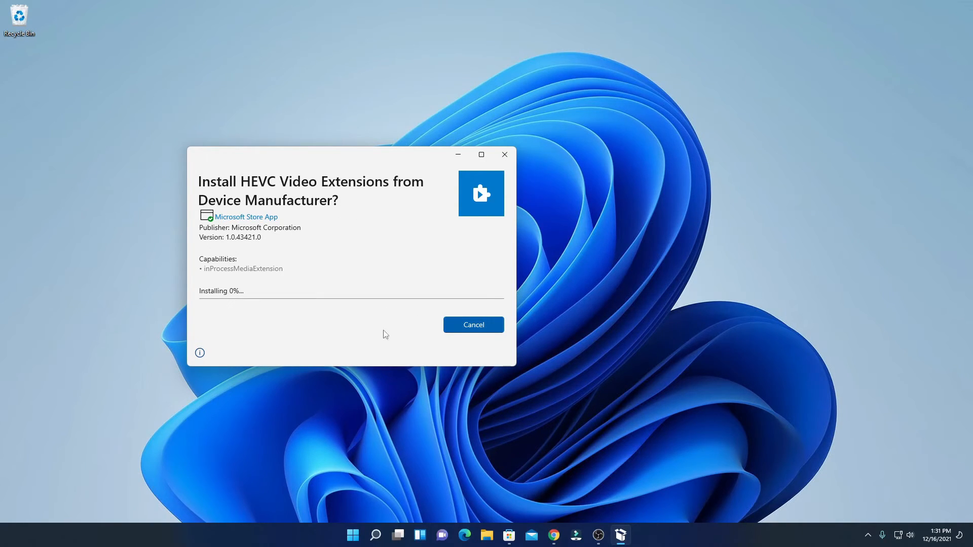